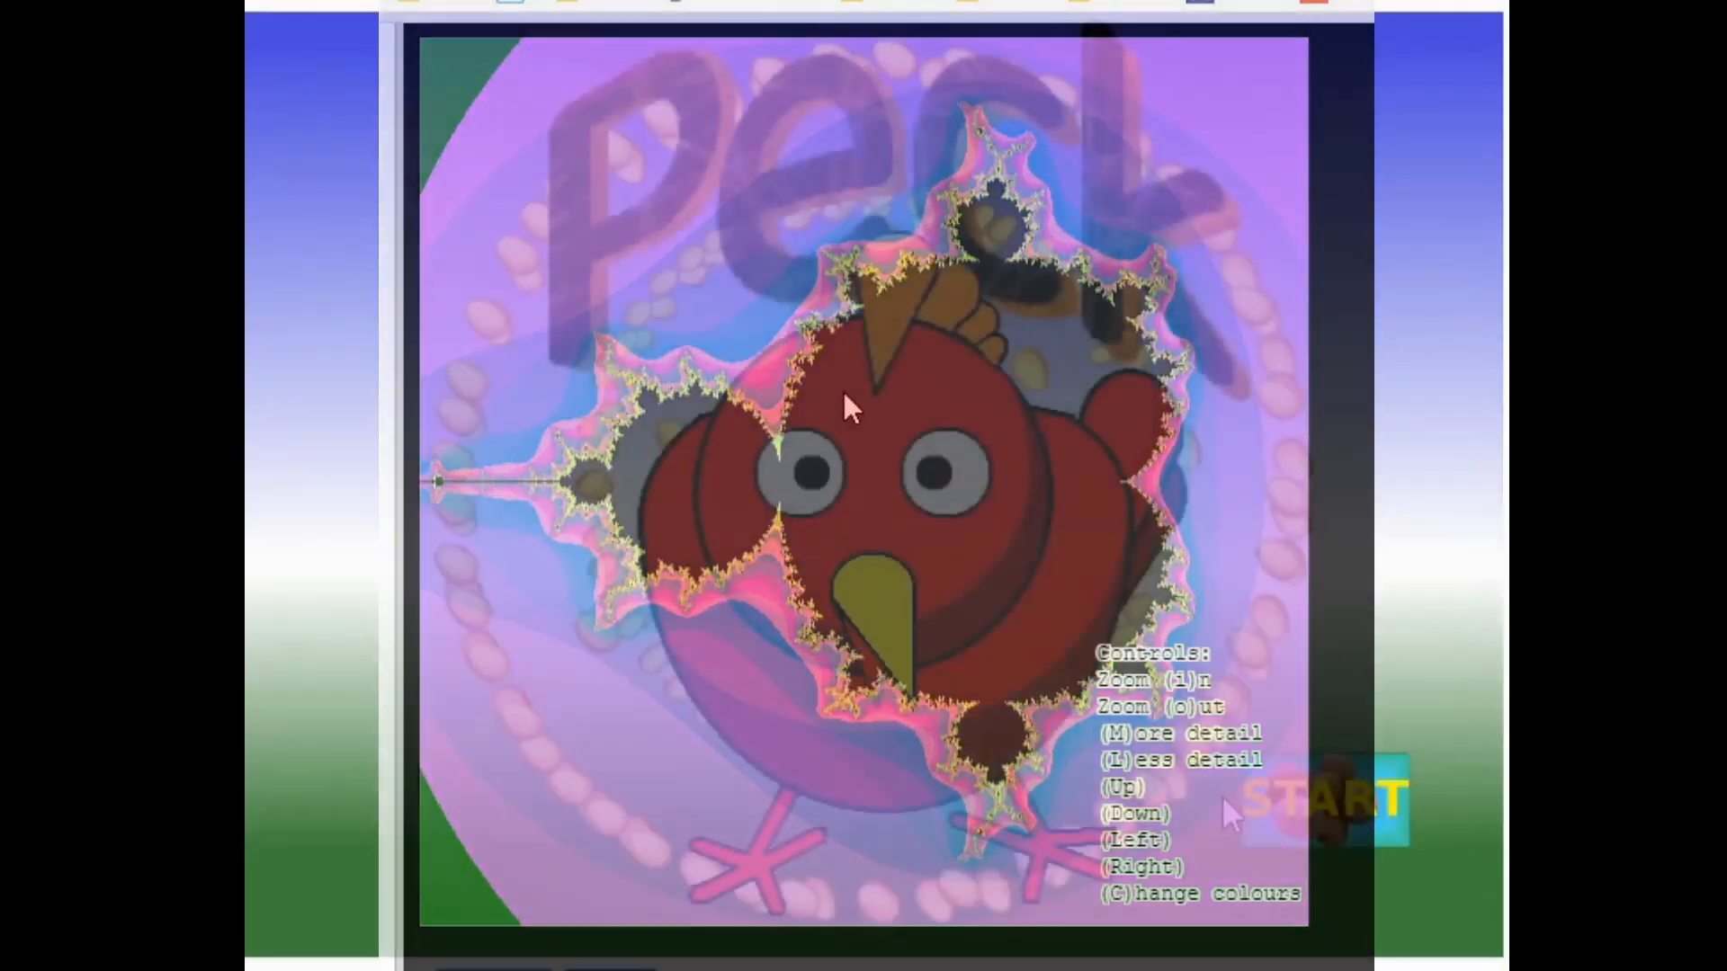
# - Scroll the channel page down past Codility and Java projects to Created playlists and Java Swing
pyautogui.click(1327, 797)
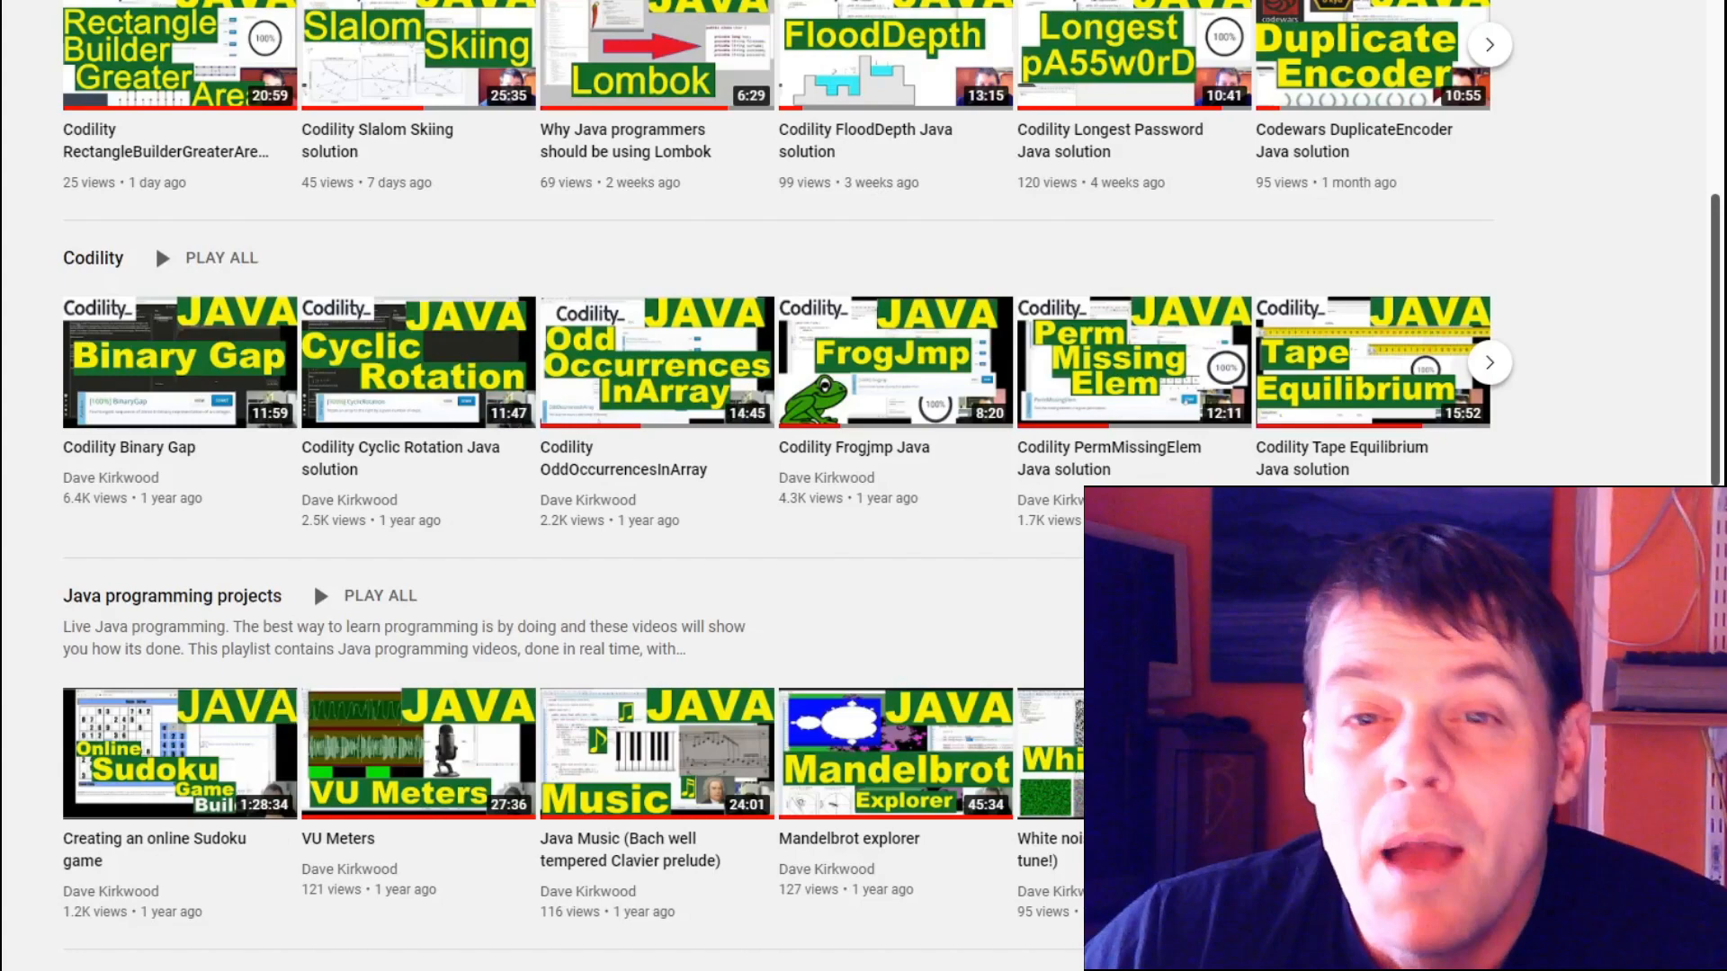
pyautogui.scroll(-3)
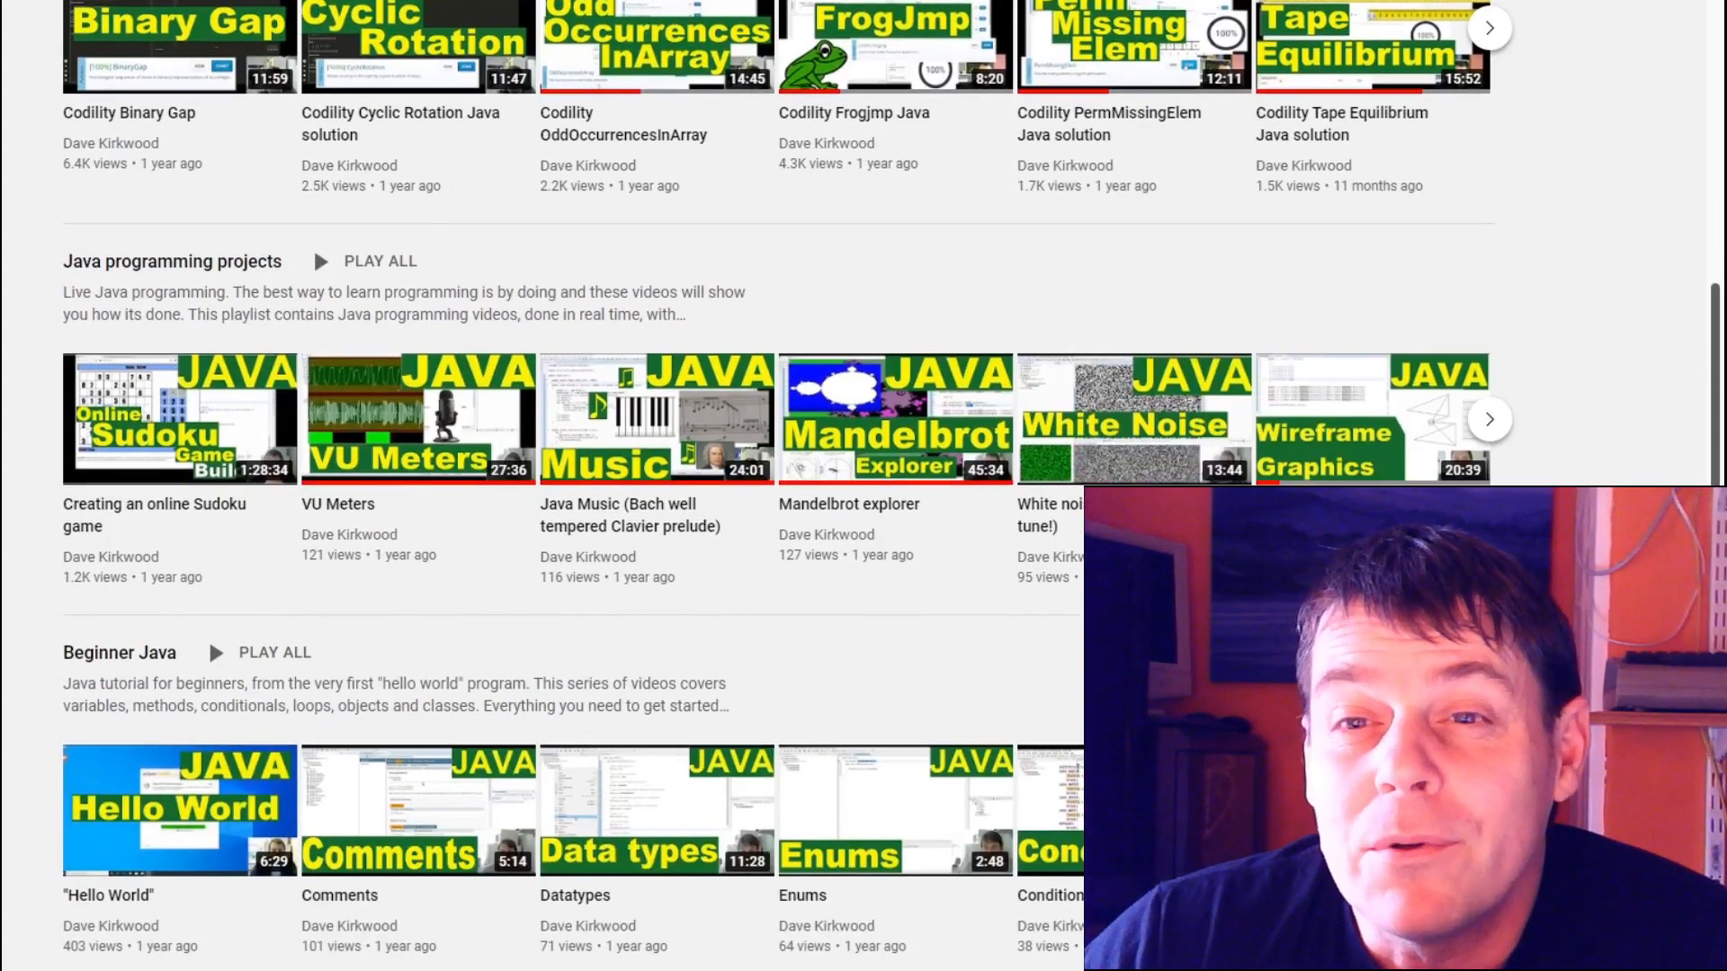
pyautogui.scroll(-3)
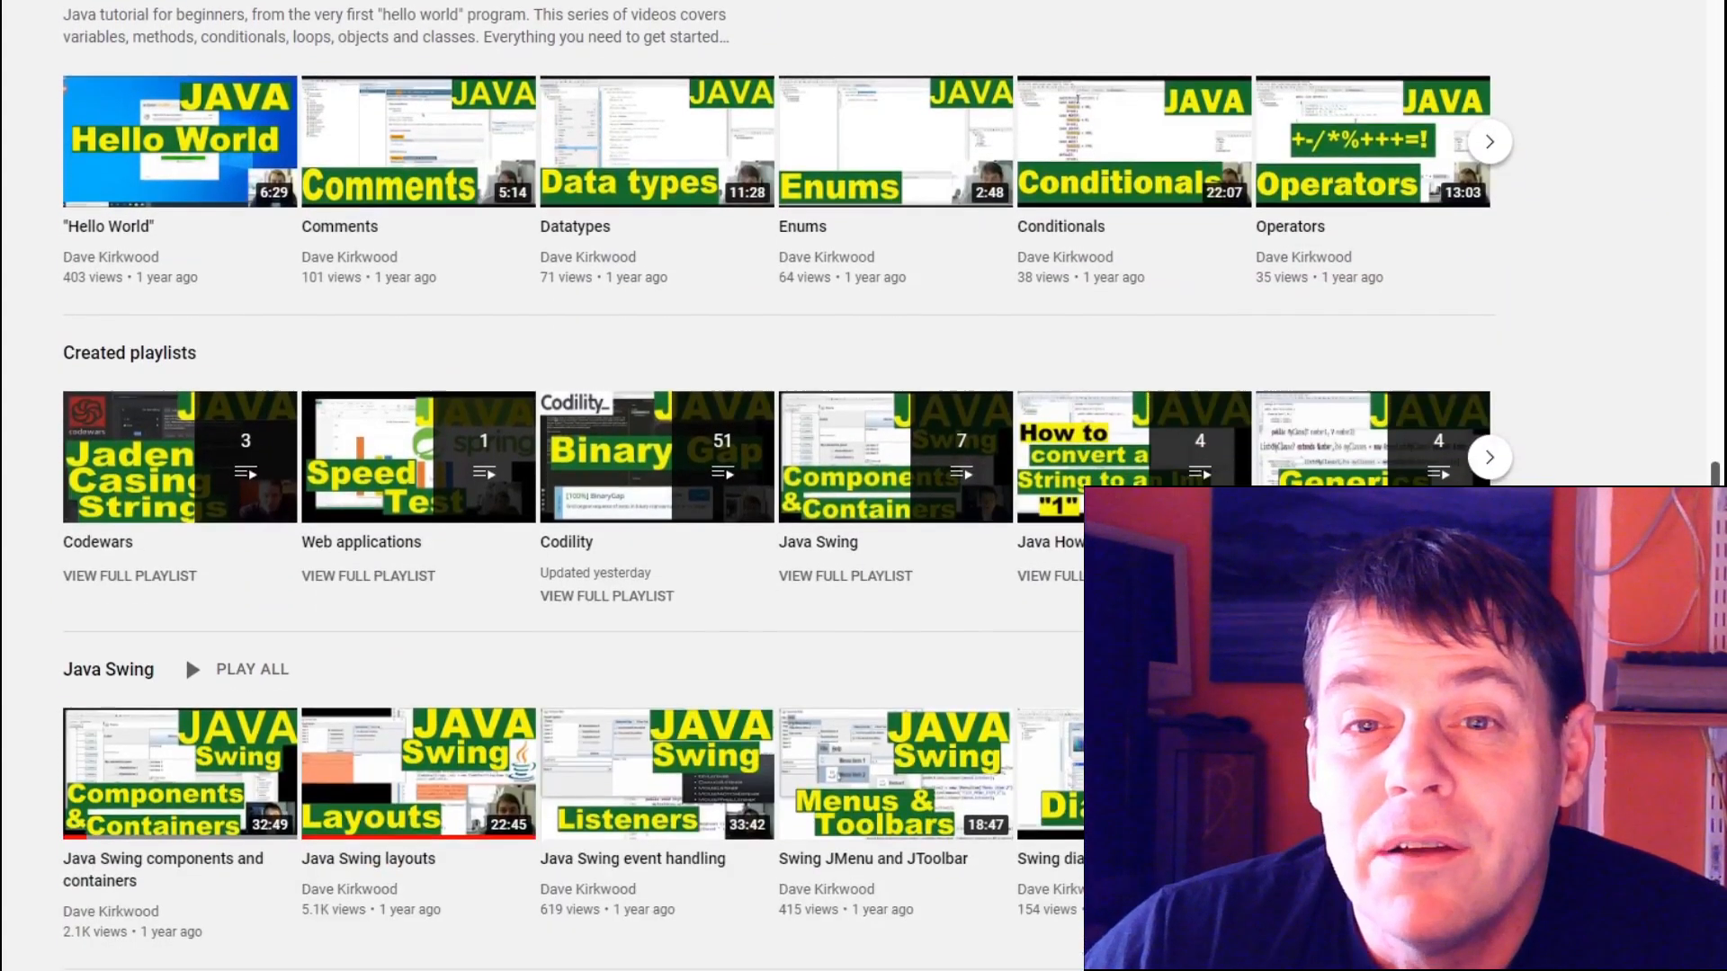